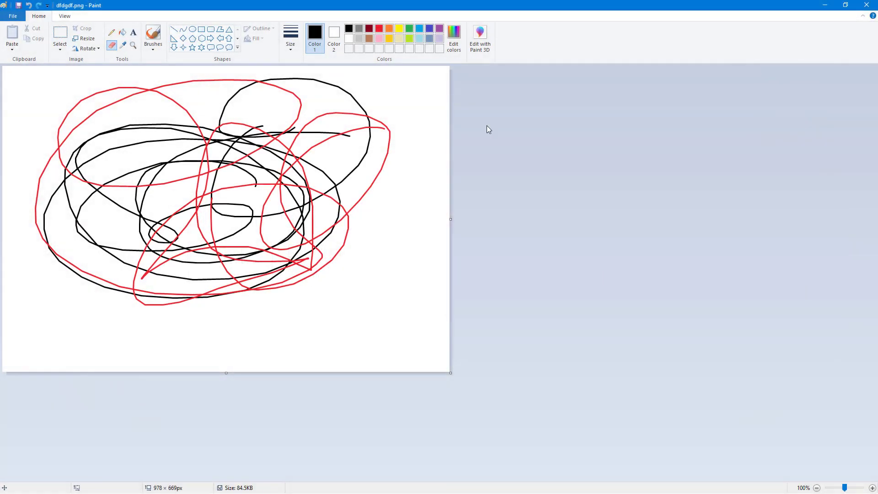
mouse_move(314, 134)
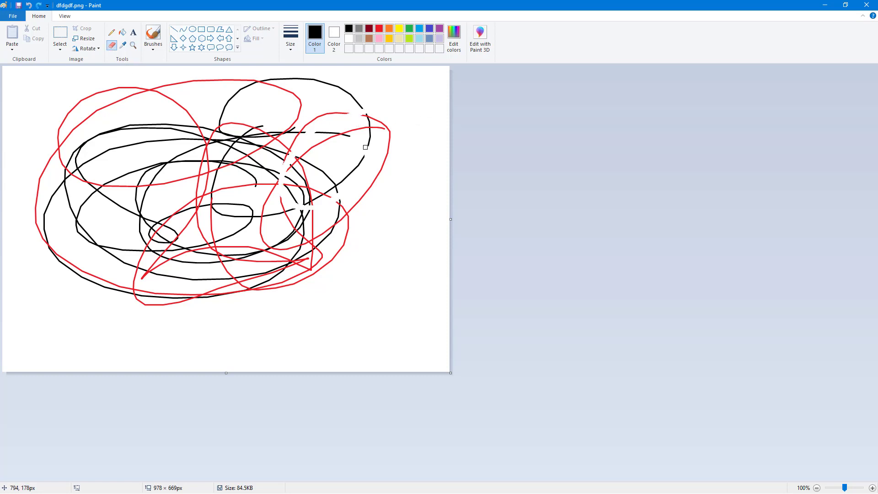
Erase across the centre and upper scribble so its lines break into short dashed fragments
drag(366, 148, 168, 135)
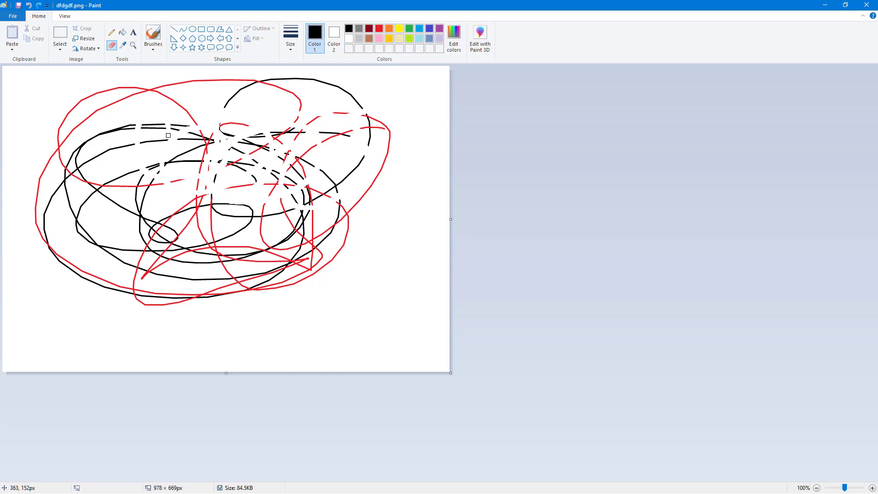
mouse_move(177, 129)
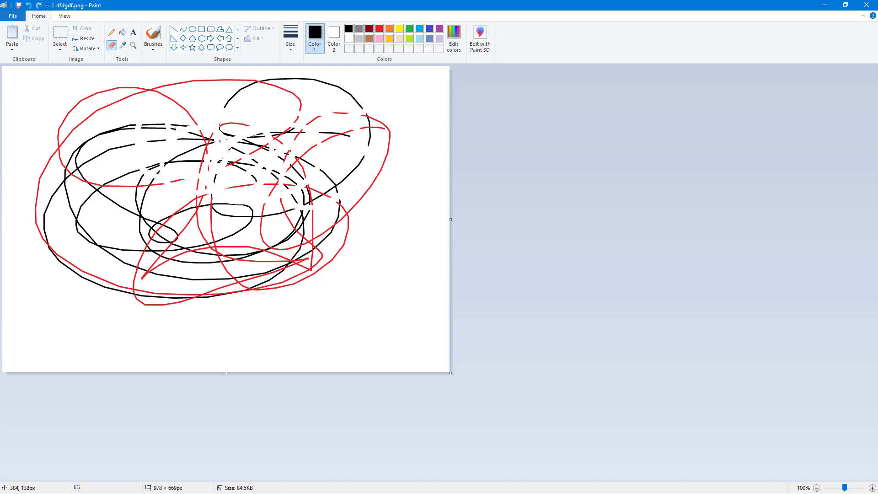
click(290, 33)
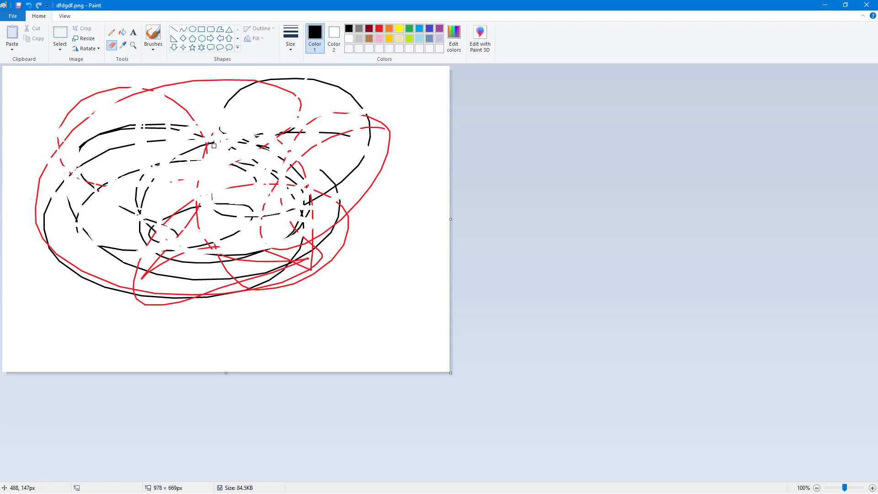
mouse_move(334, 32)
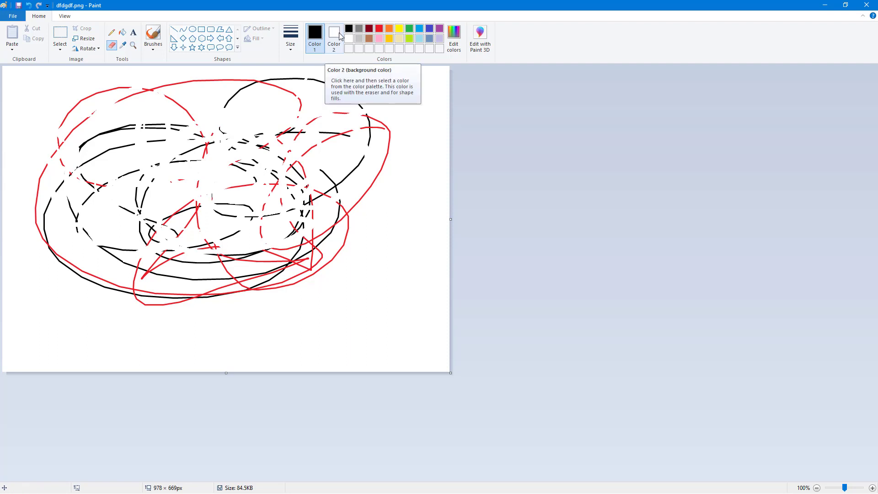
Make Color 2 red so the eraser paints thick red loops over the upper middle
click(334, 34)
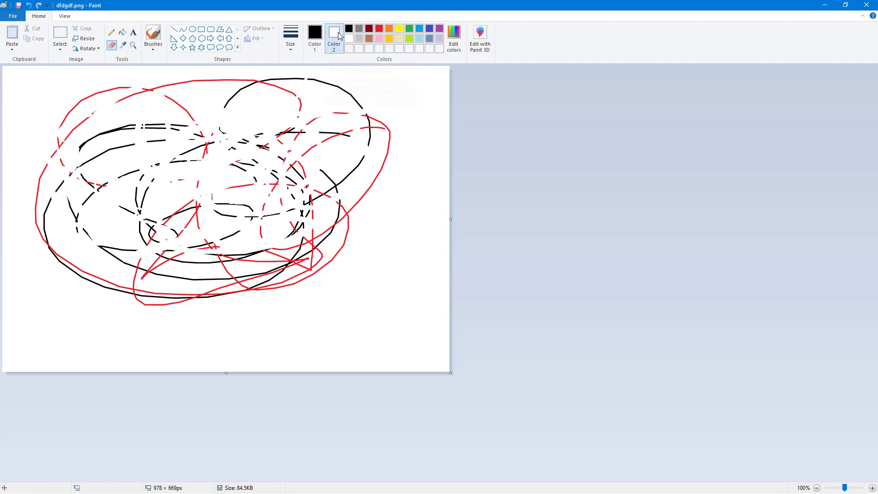
click(379, 29)
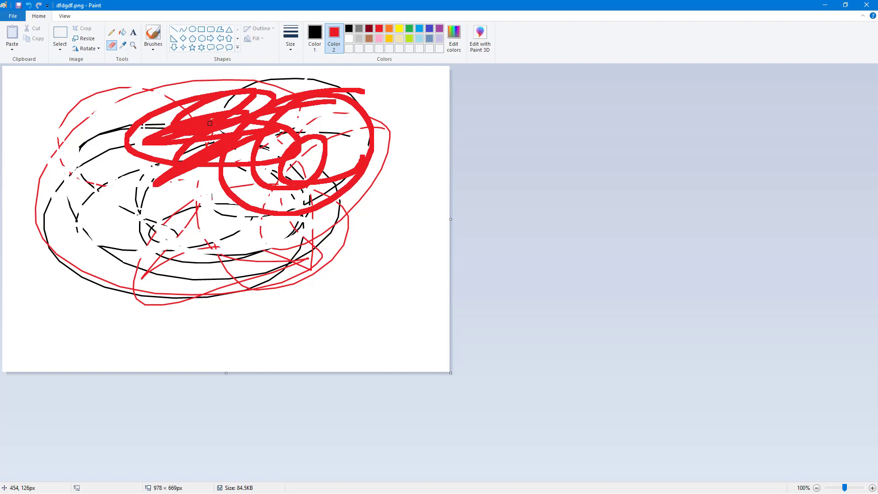
mouse_move(352, 151)
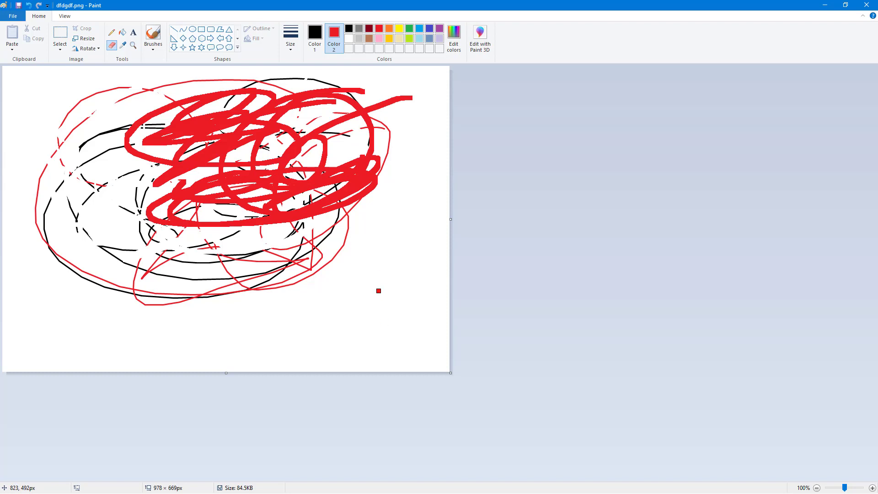
mouse_move(391, 28)
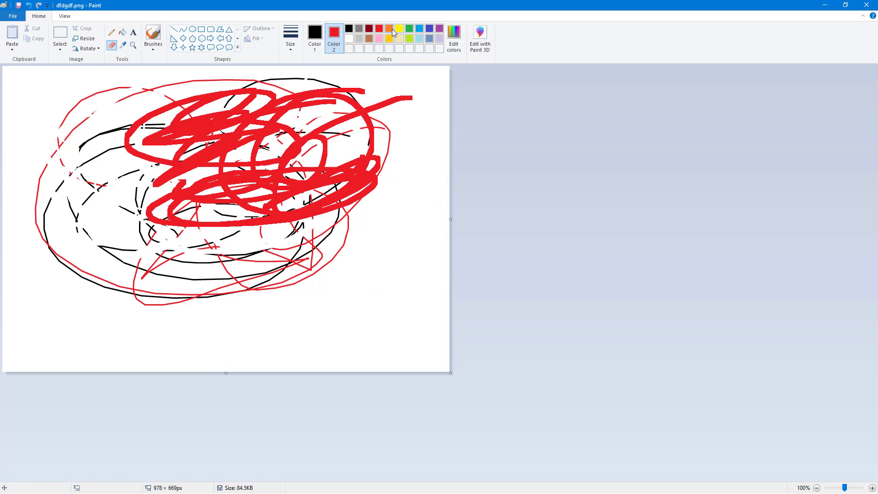
Switch Color 2 to yellow and overpaint the central red strokes with yellow loops
click(349, 38)
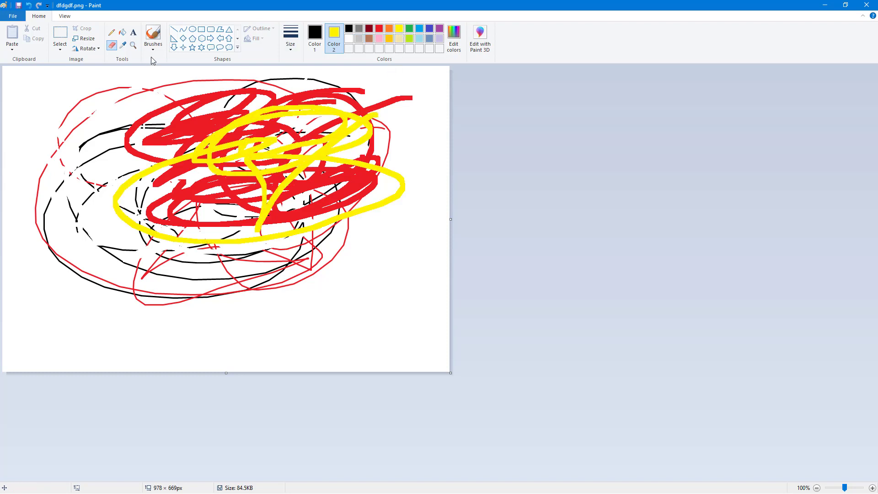
mouse_move(334, 37)
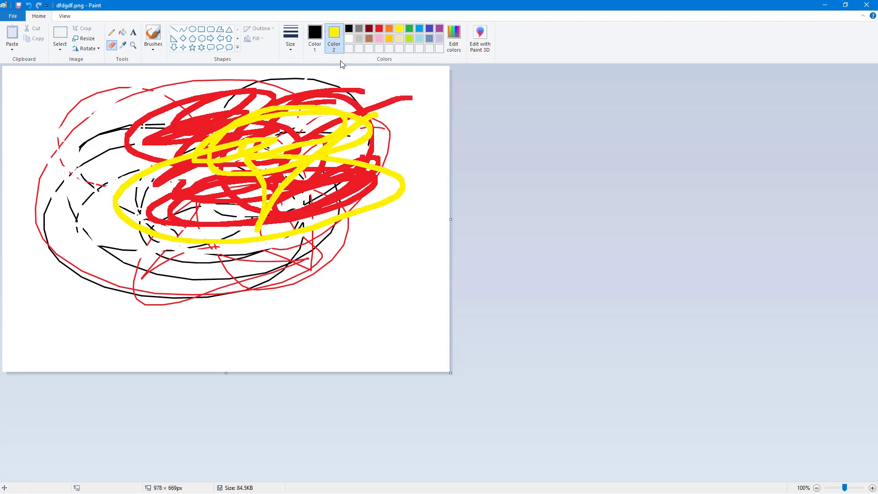
mouse_move(338, 136)
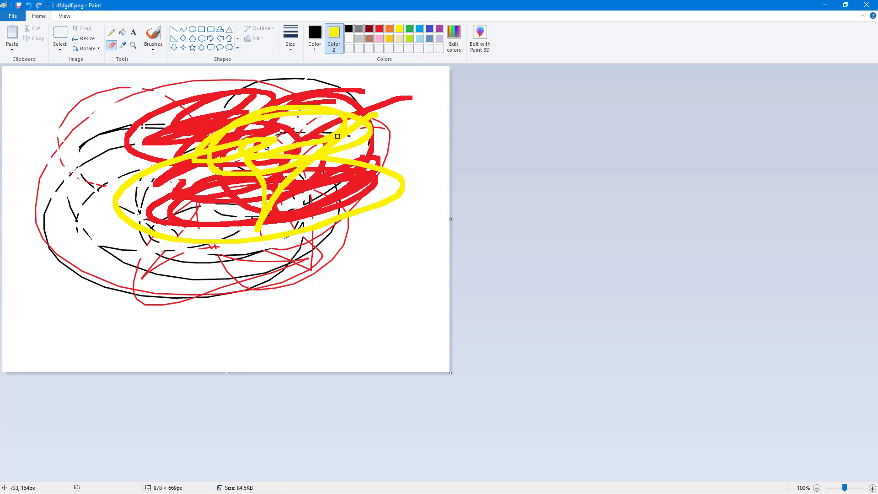
mouse_move(399, 165)
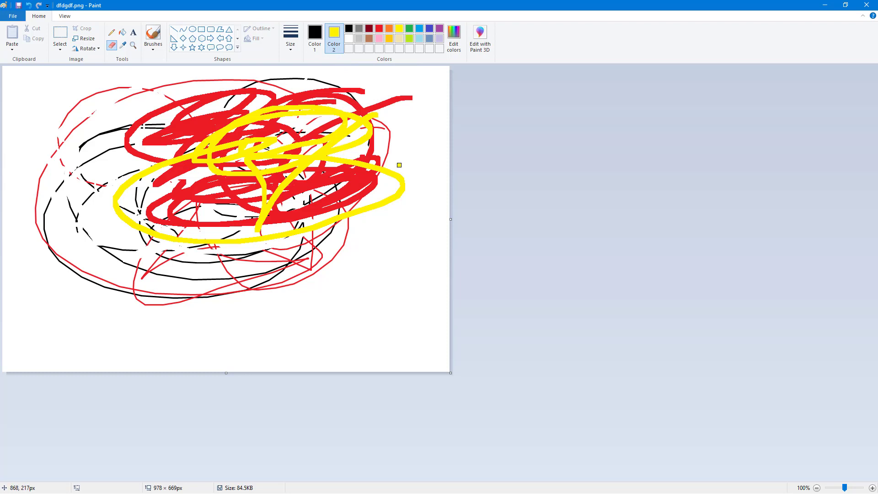
mouse_move(385, 195)
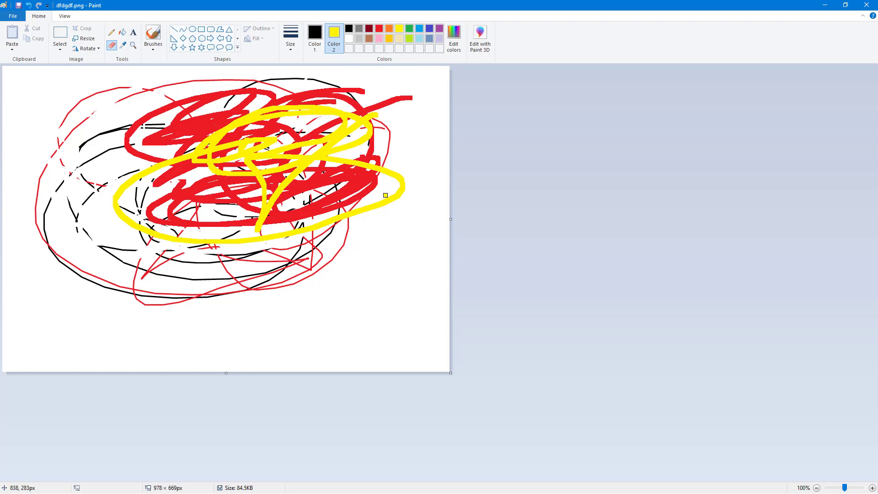
mouse_move(420, 197)
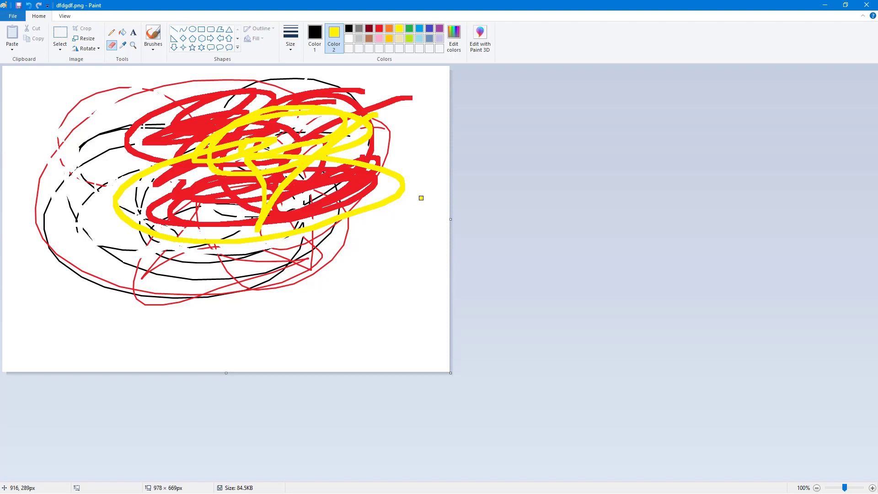